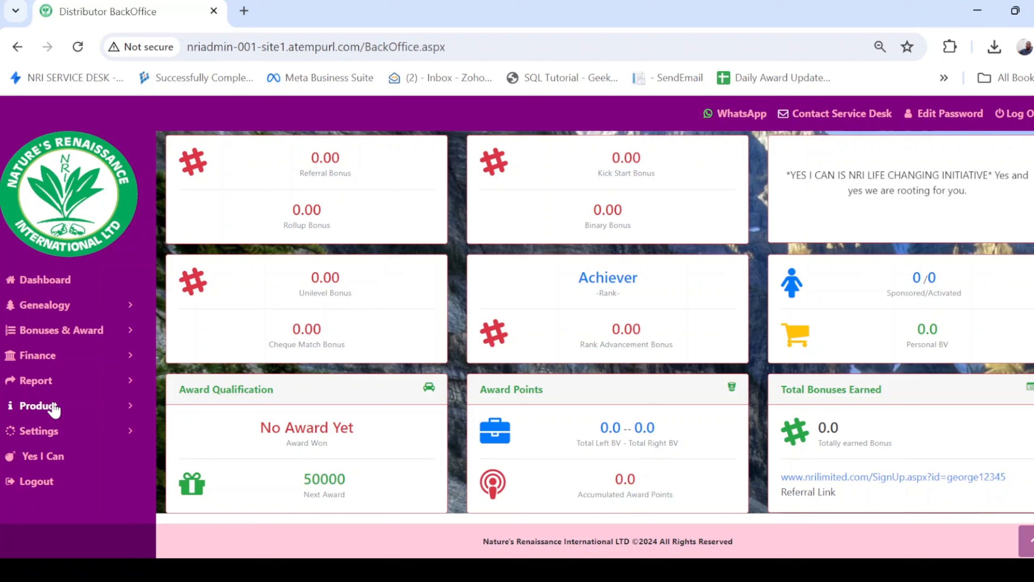
# Step: Expand the Product sidebar menu and request the Collected Product report
pyautogui.click(38, 405)
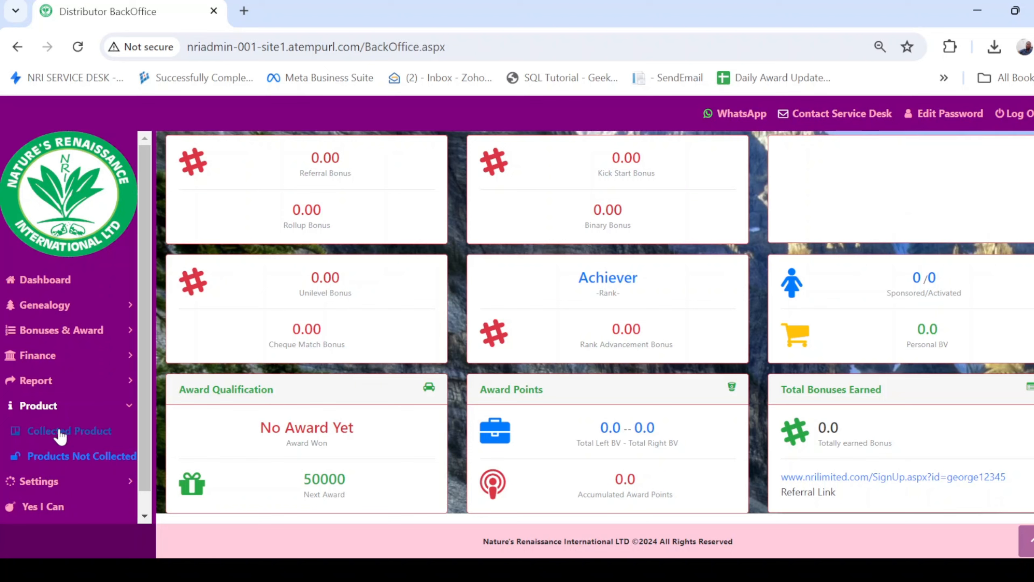
pyautogui.moveTo(56, 436)
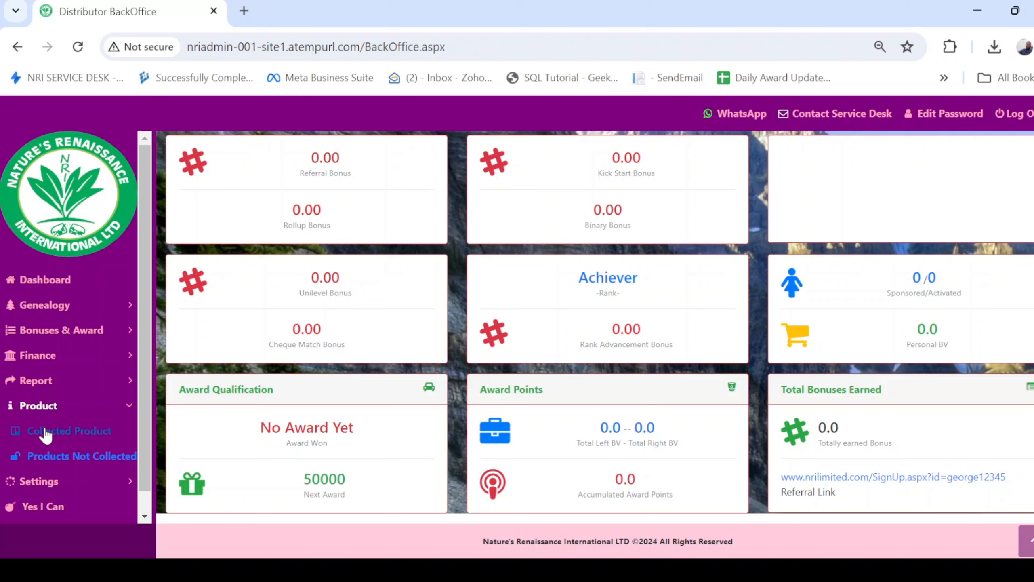
pyautogui.click(68, 430)
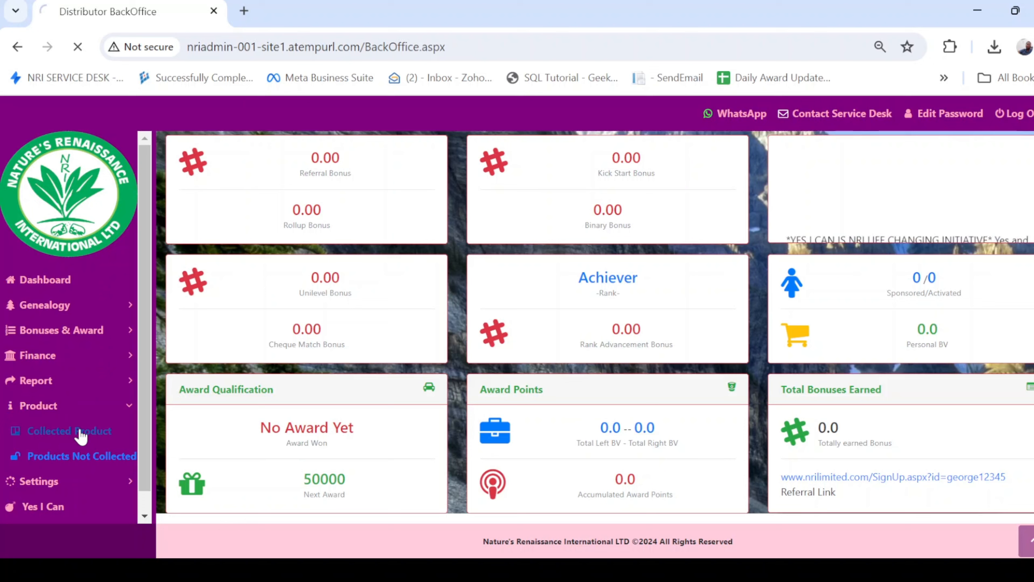
# Step: Load the Collected Product report showing one collected D3 Organic Tea item
pyautogui.click(70, 431)
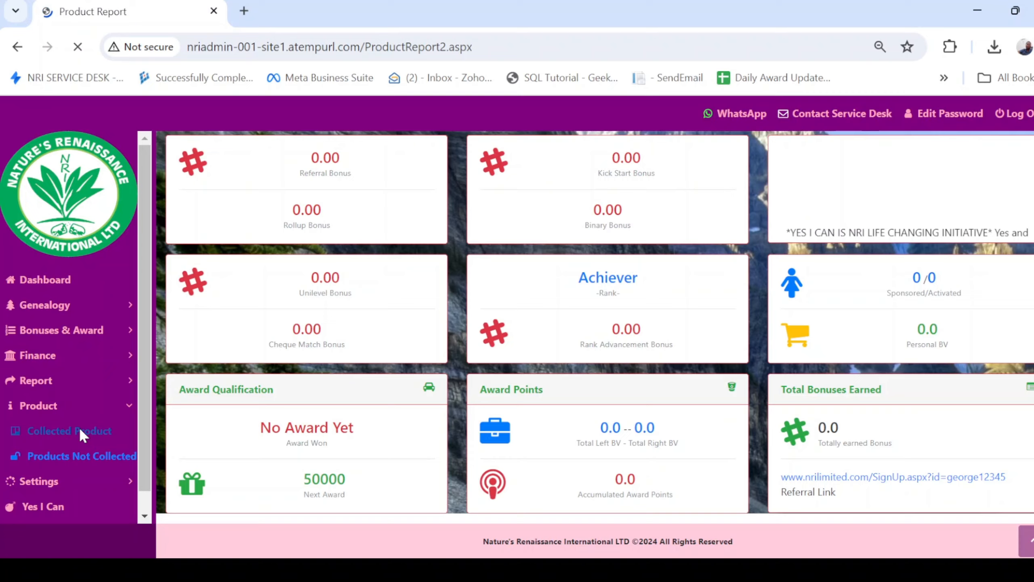
pyautogui.click(72, 431)
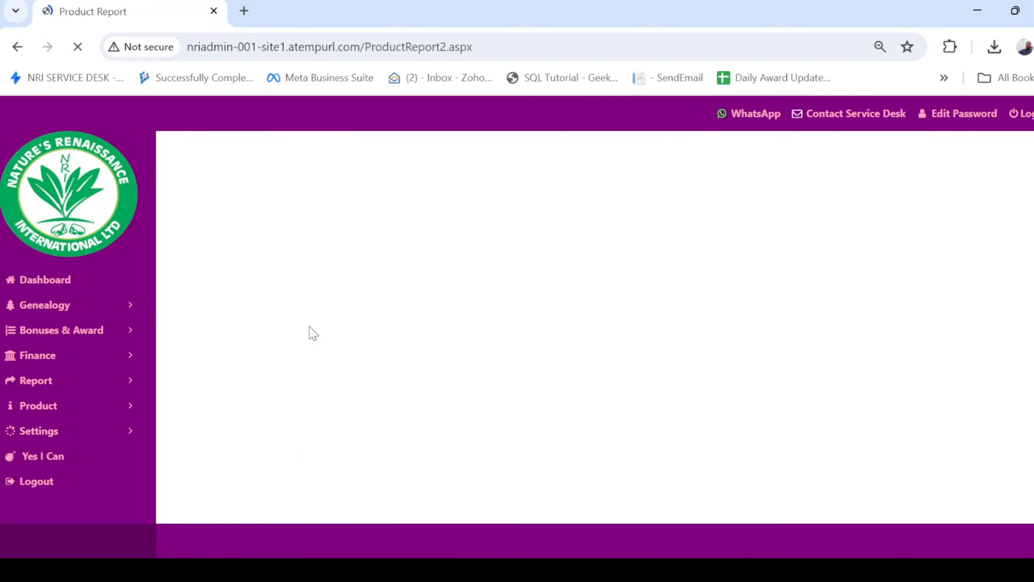
pyautogui.moveTo(339, 203)
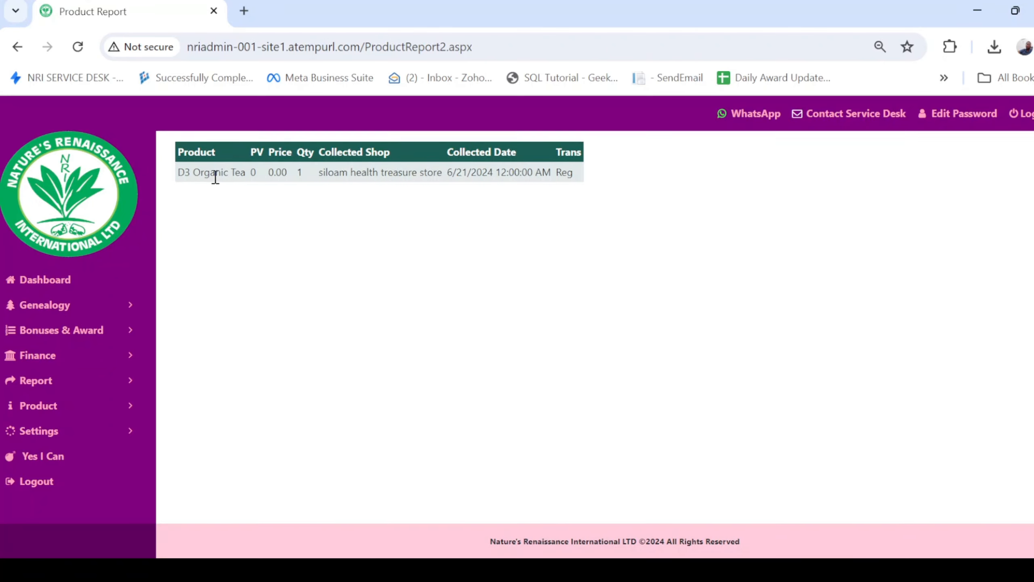
pyautogui.moveTo(331, 168)
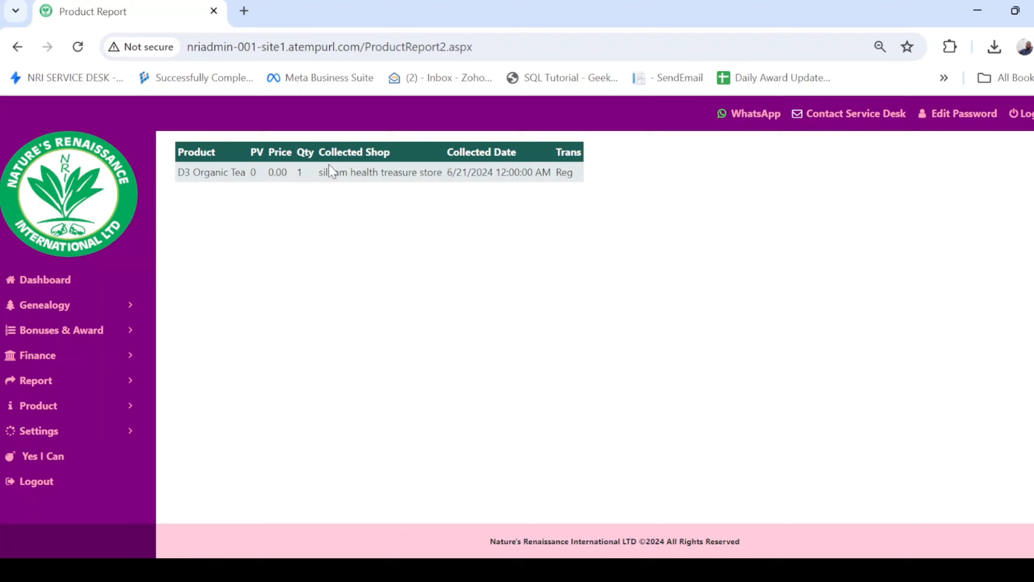
pyautogui.moveTo(424, 193)
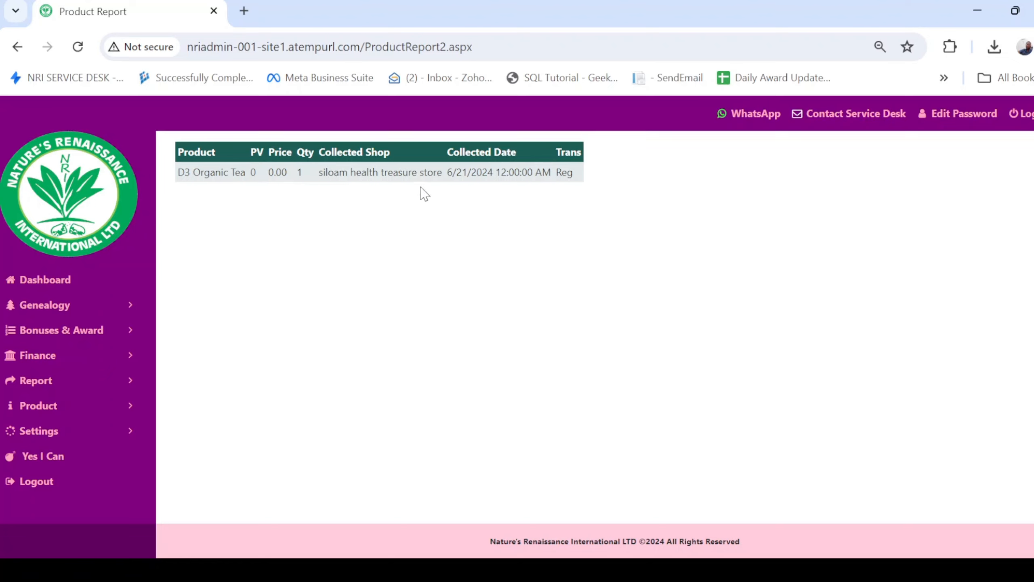
pyautogui.moveTo(229, 232)
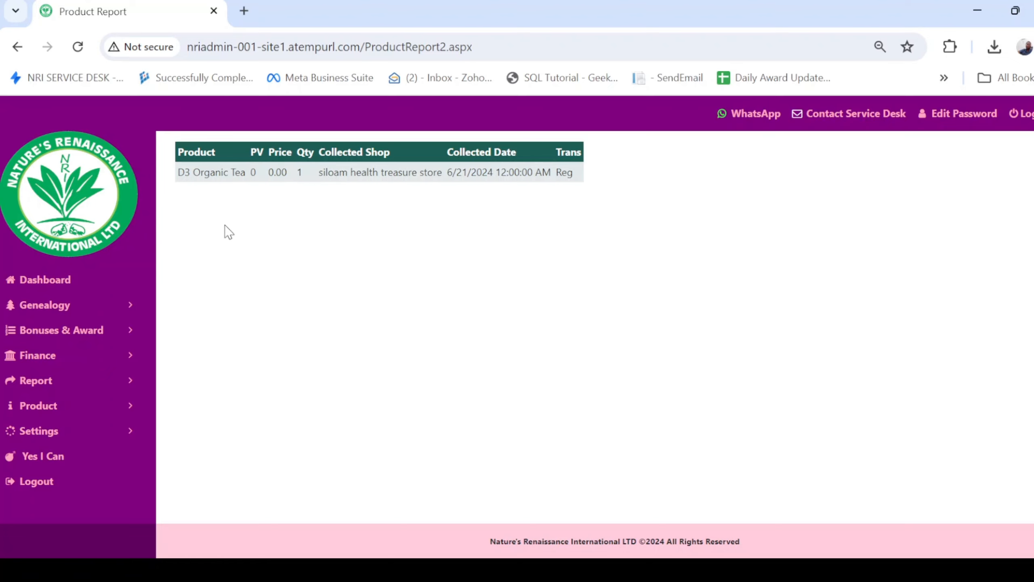
pyautogui.moveTo(35, 380)
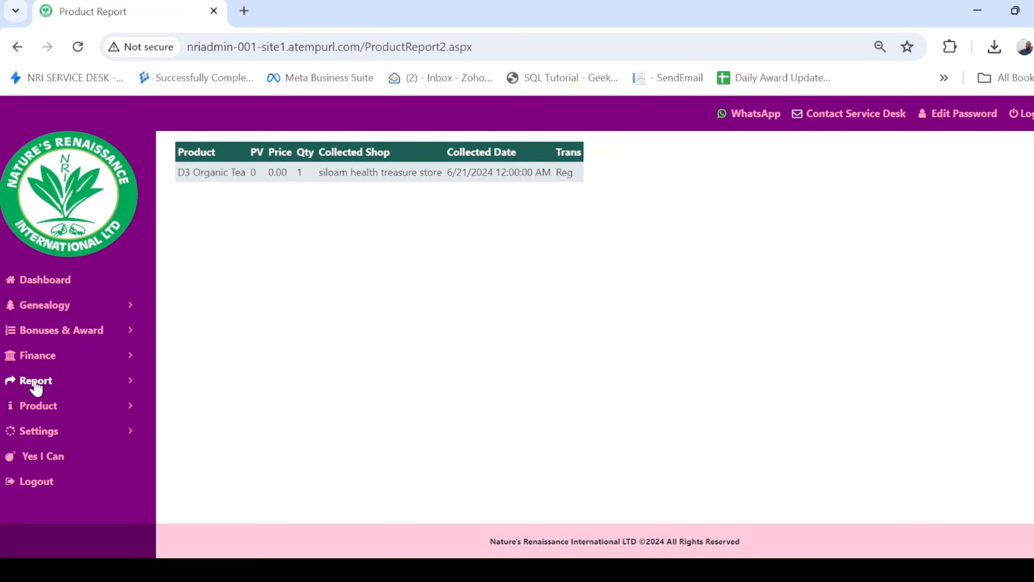
# Step: Re-expand the Product menu and request the Products Not Collected report
pyautogui.click(38, 406)
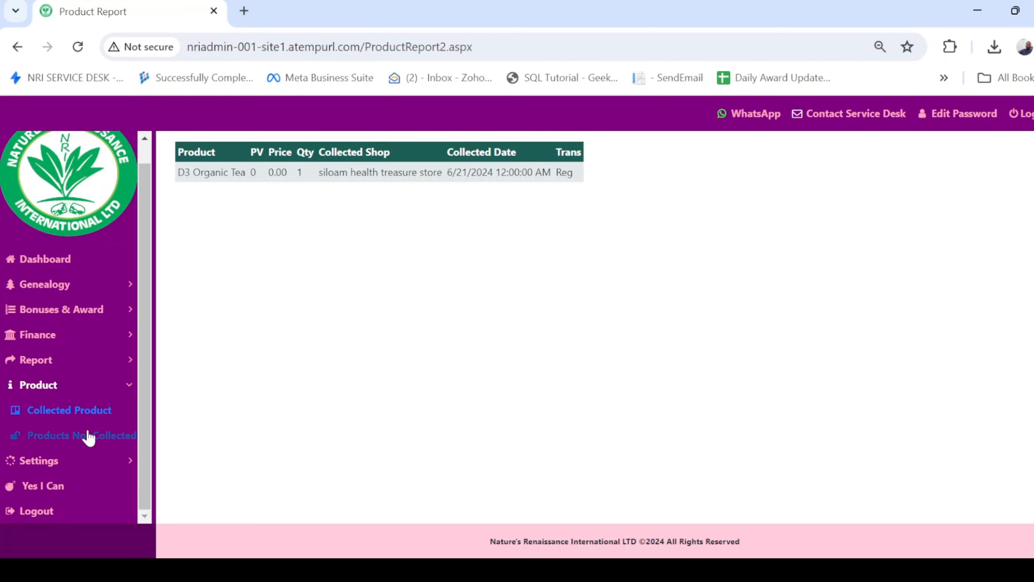
pyautogui.moveTo(70, 443)
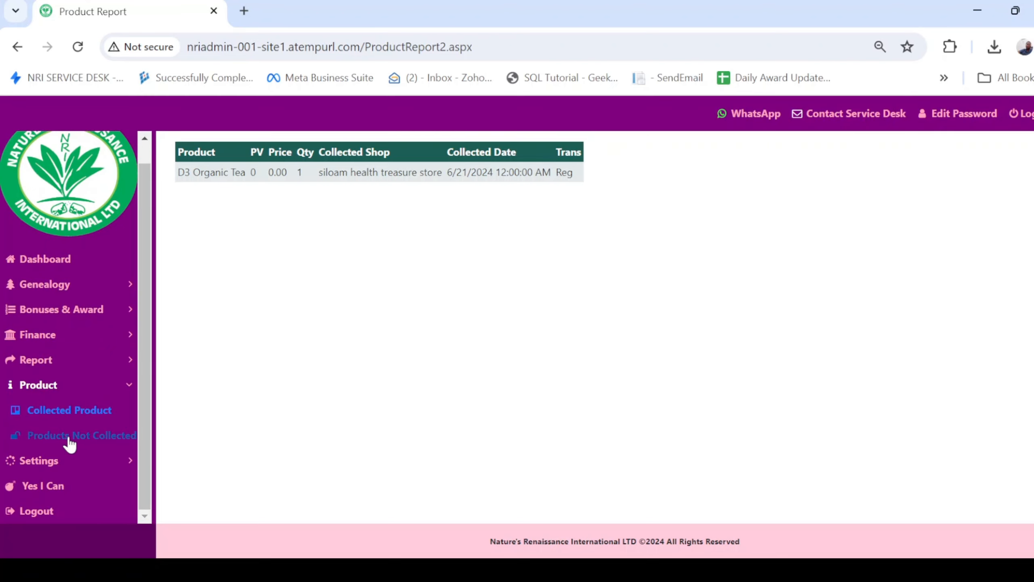
pyautogui.click(81, 435)
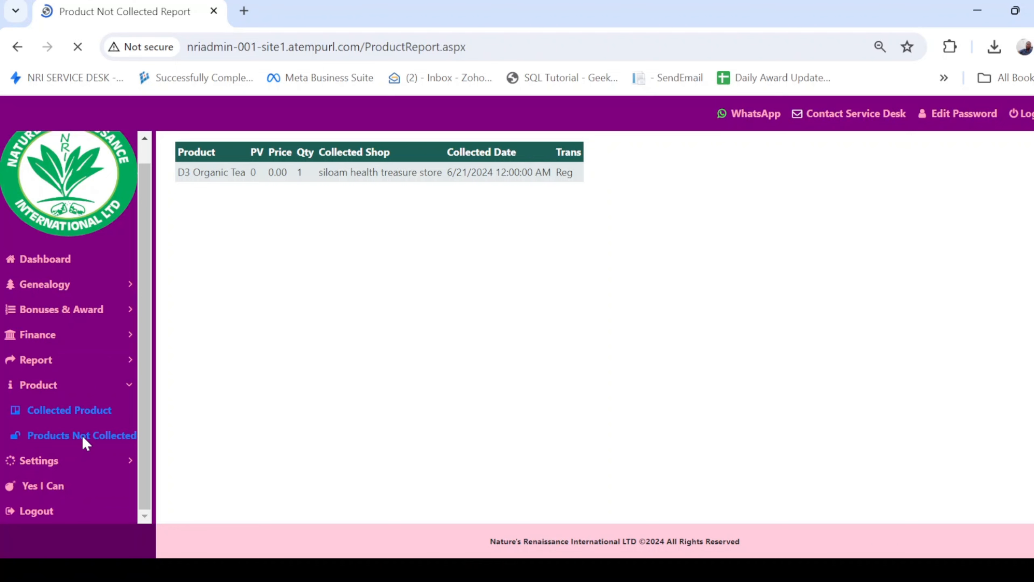
# Step: Load the Product Not Collected Report listing 10 units of SLIMMING TEA
pyautogui.click(81, 434)
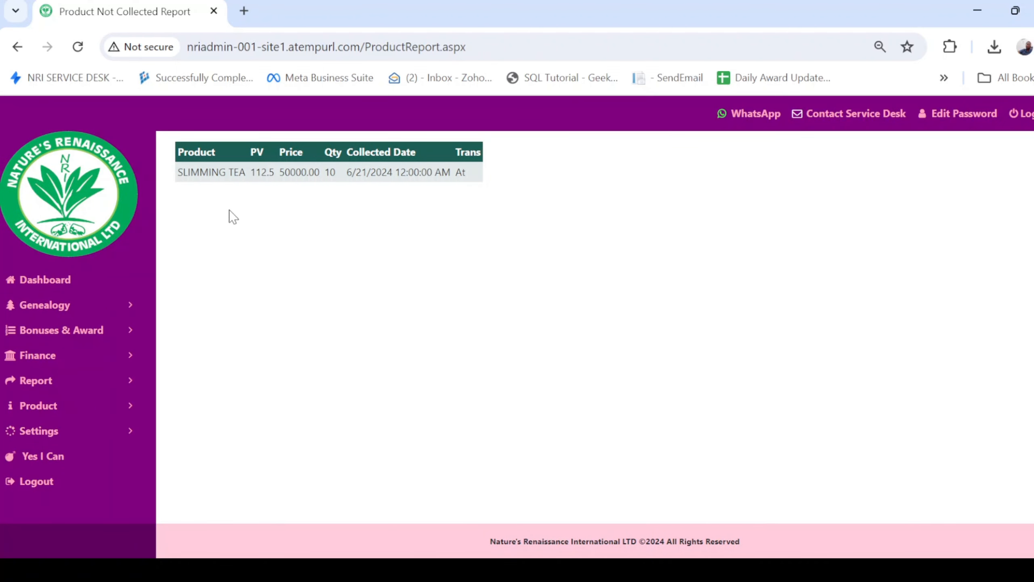
pyautogui.moveTo(331, 204)
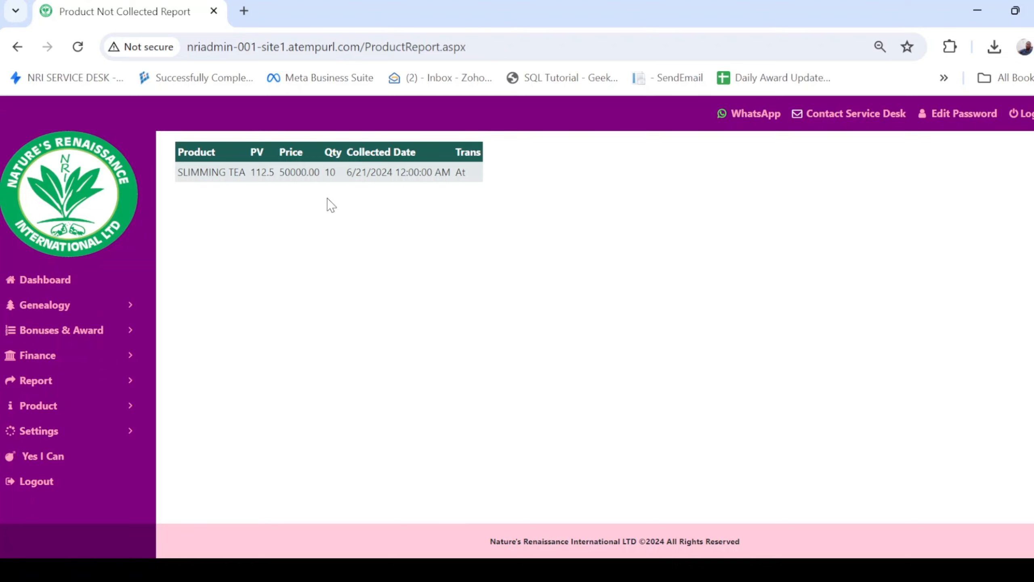
pyautogui.moveTo(200, 169)
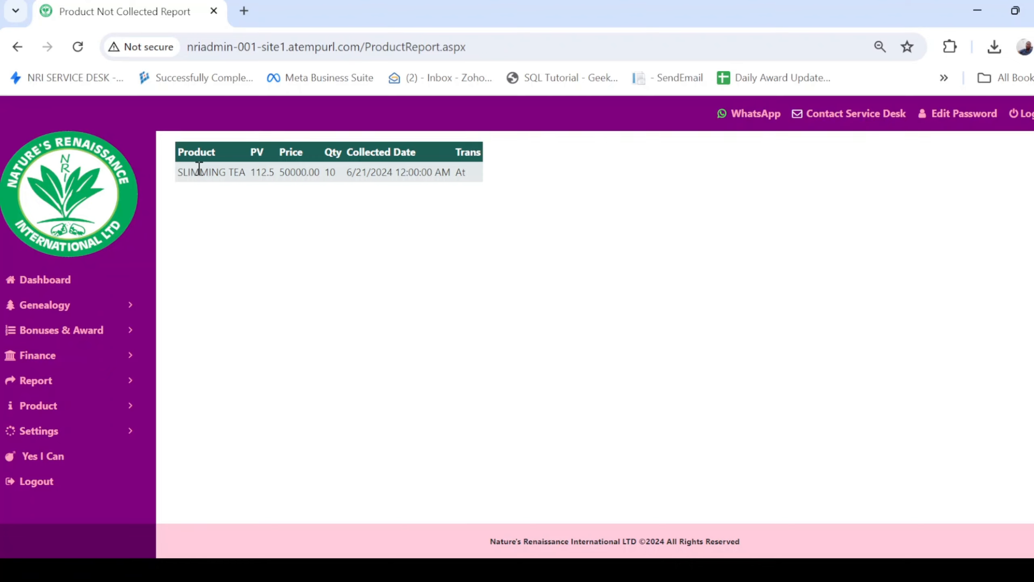
pyautogui.moveTo(383, 206)
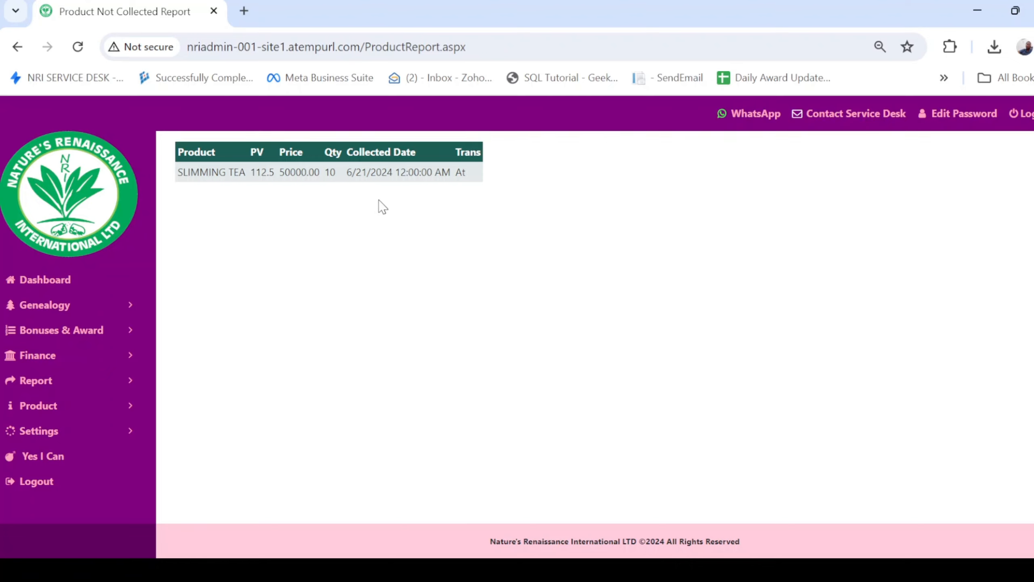
pyautogui.moveTo(332, 166)
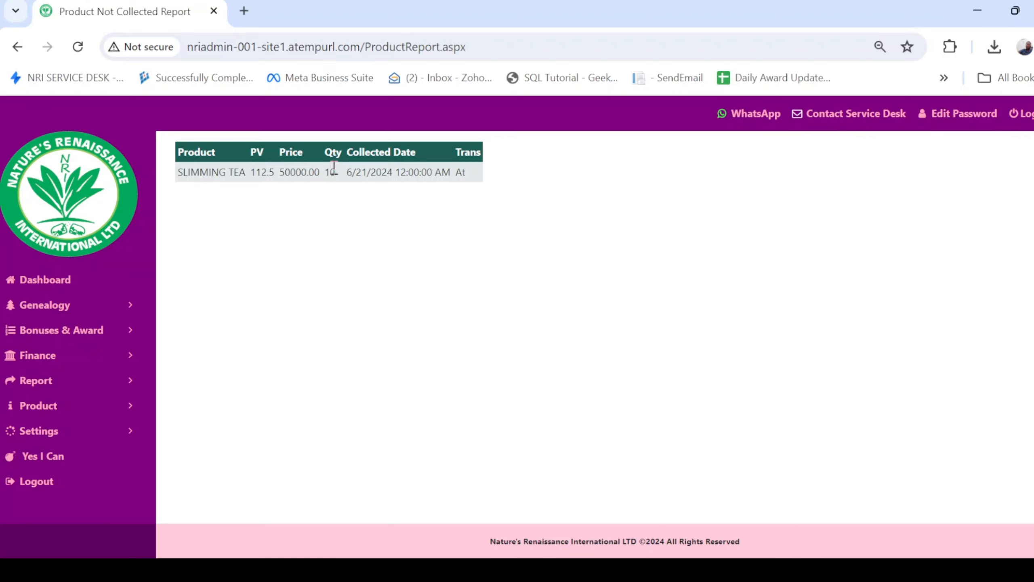
pyautogui.moveTo(723, 536)
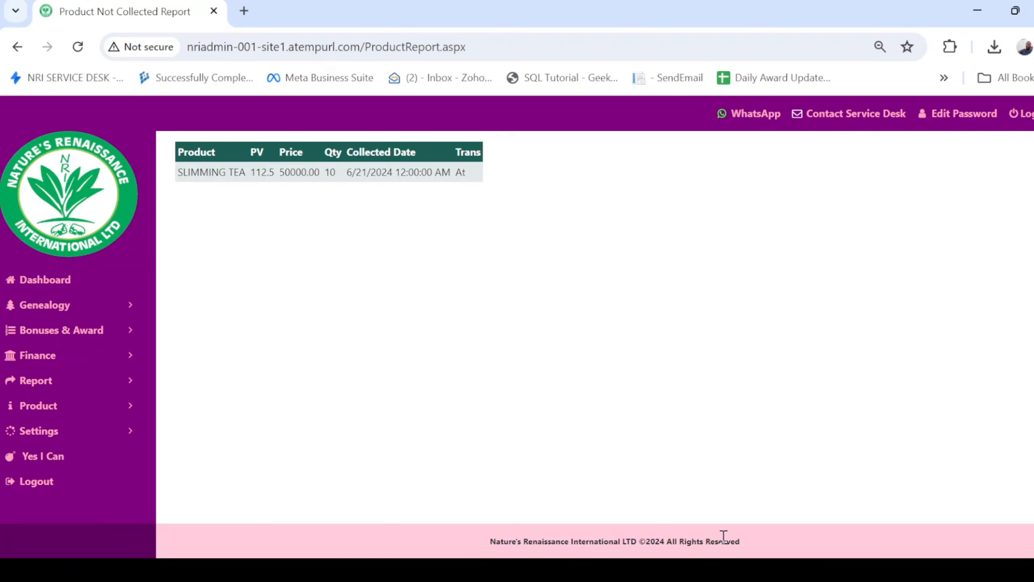